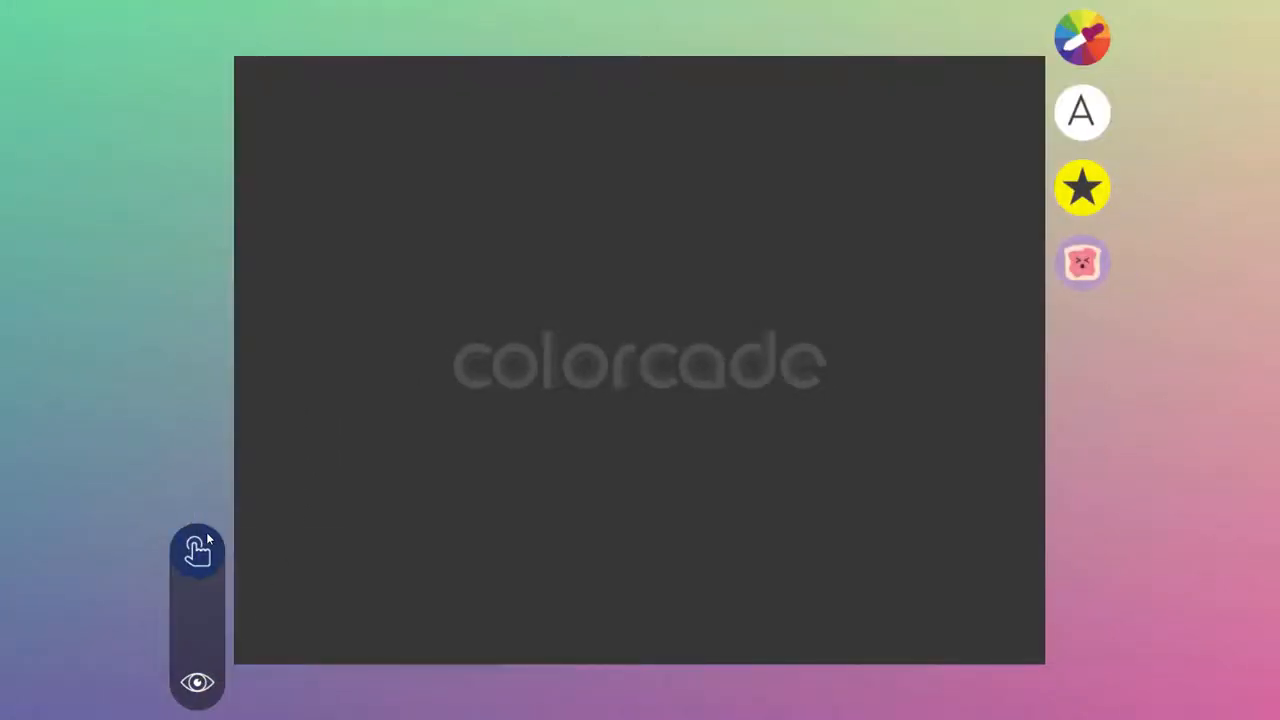
pyautogui.moveTo(1100, 255)
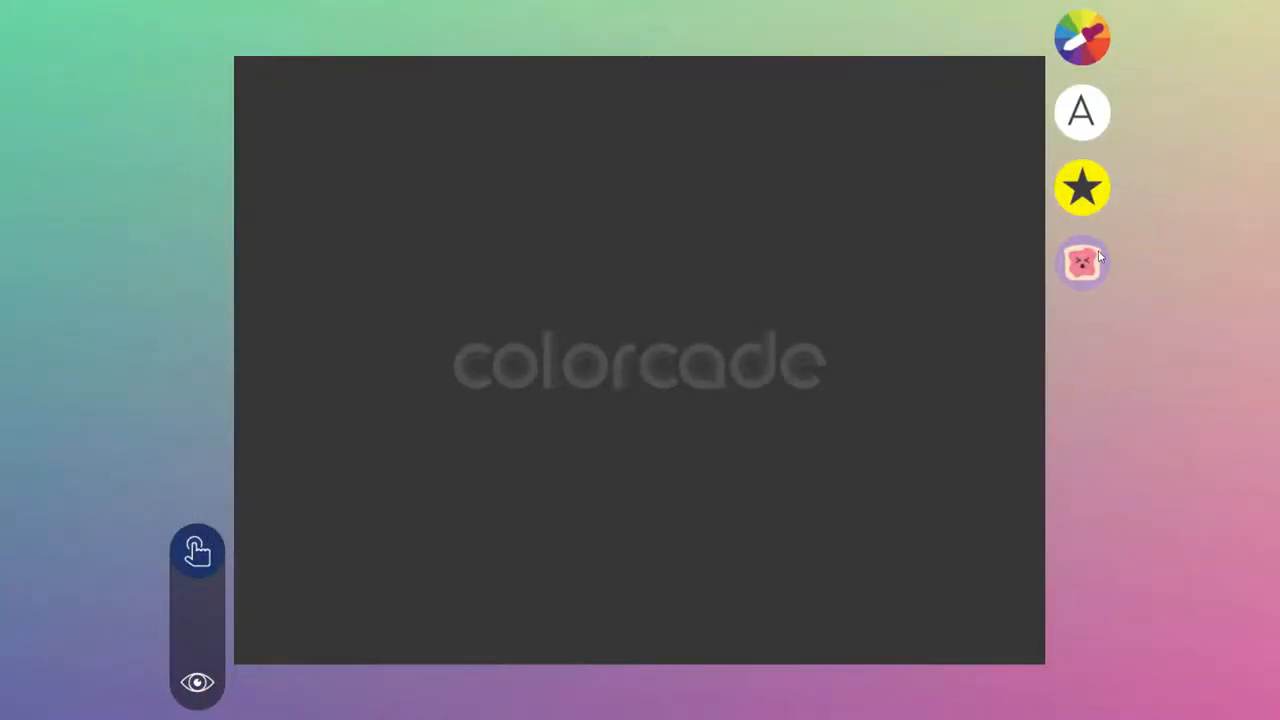
# Open the Stickers panel from the right toolbar.
pyautogui.click(1081, 262)
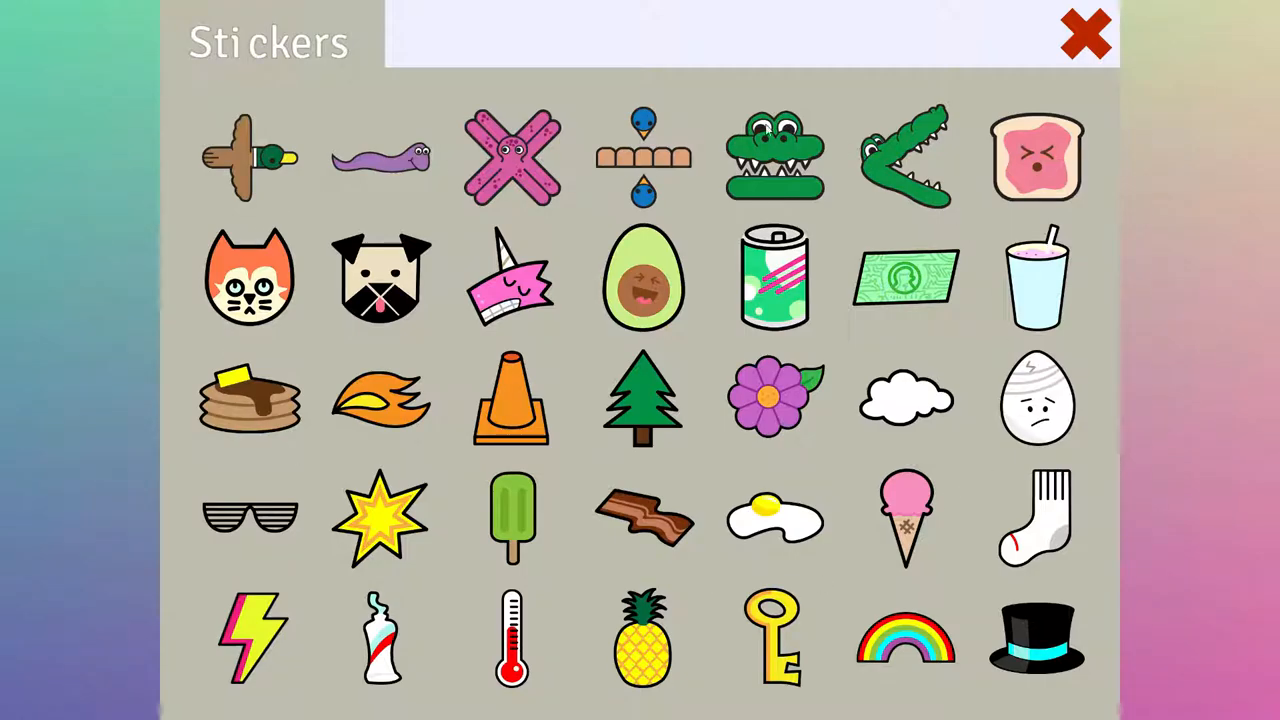
pyautogui.moveTo(446, 201)
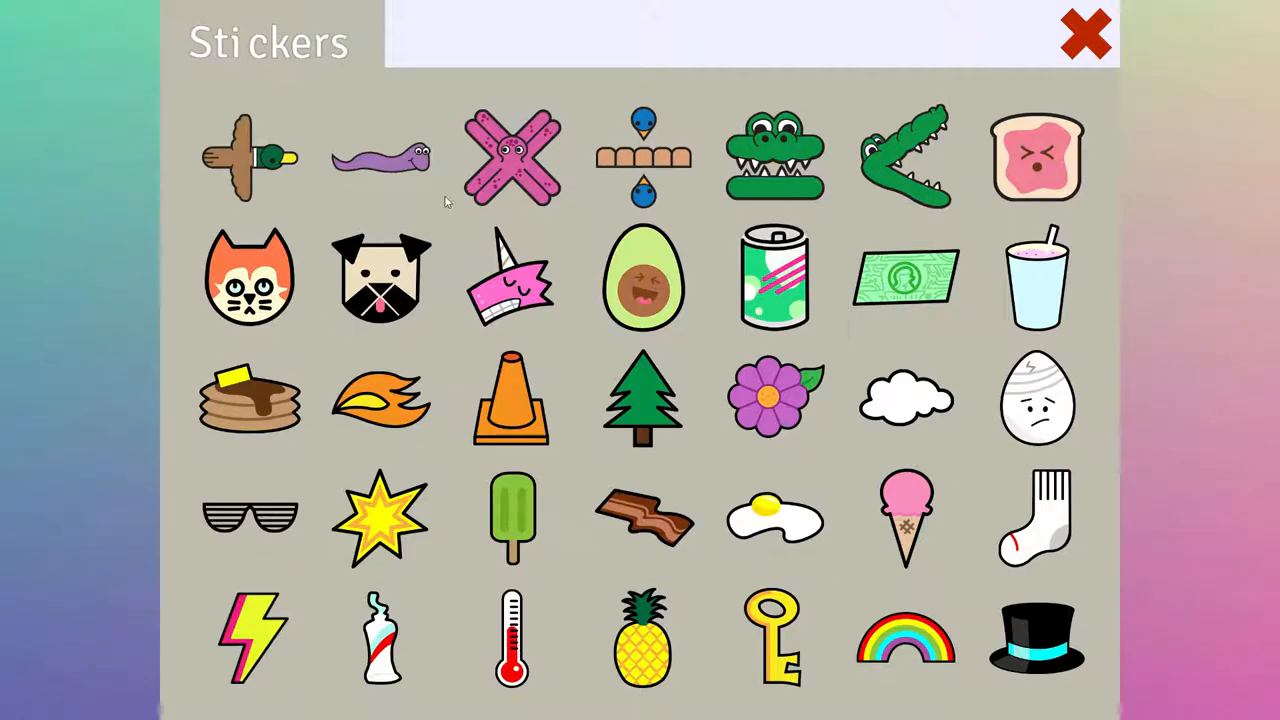
pyautogui.moveTo(456, 160)
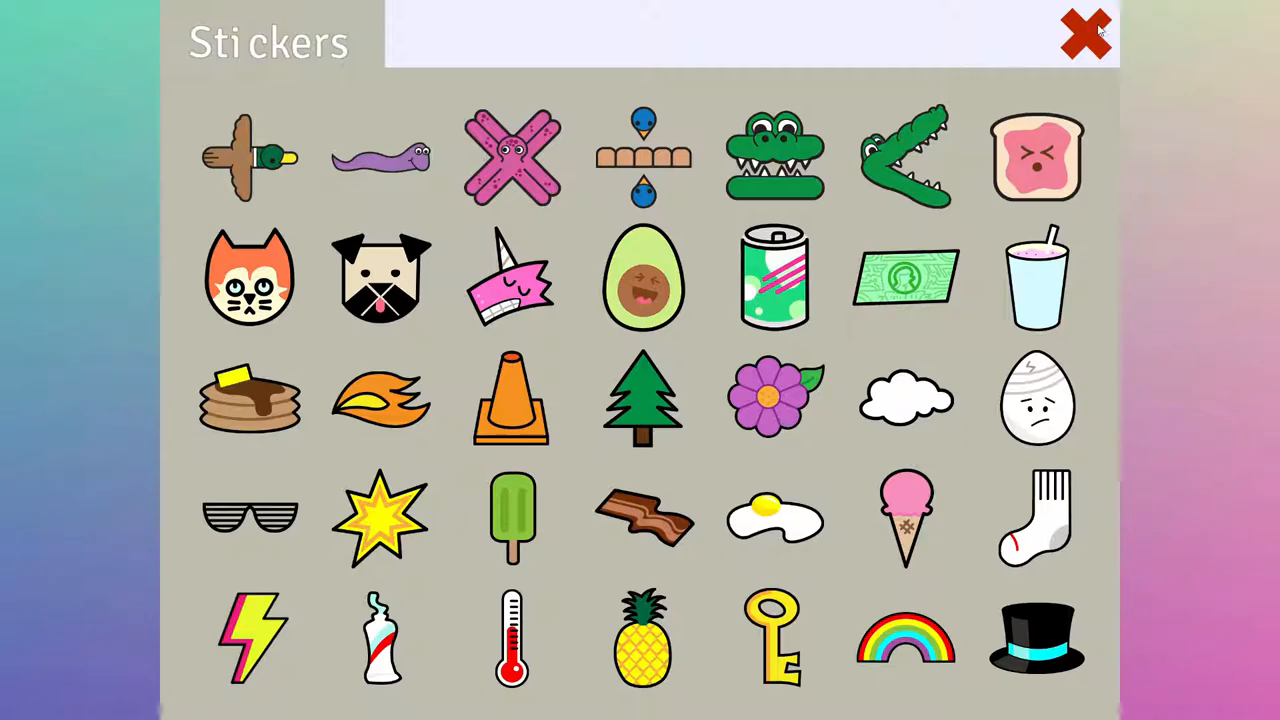
# Close Stickers, add an old woman emoji text box, and make the background pink.
pyautogui.click(1085, 32)
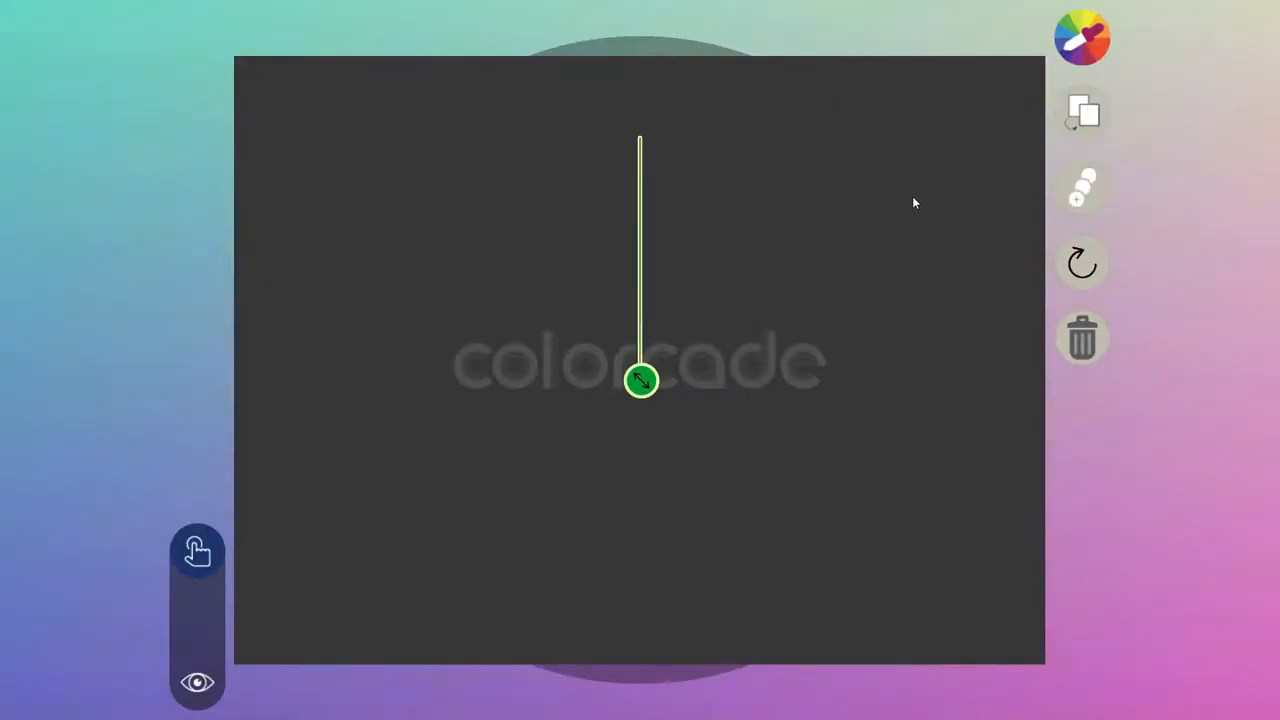
pyautogui.moveTo(640, 380); pyautogui.dragTo(843, 372)
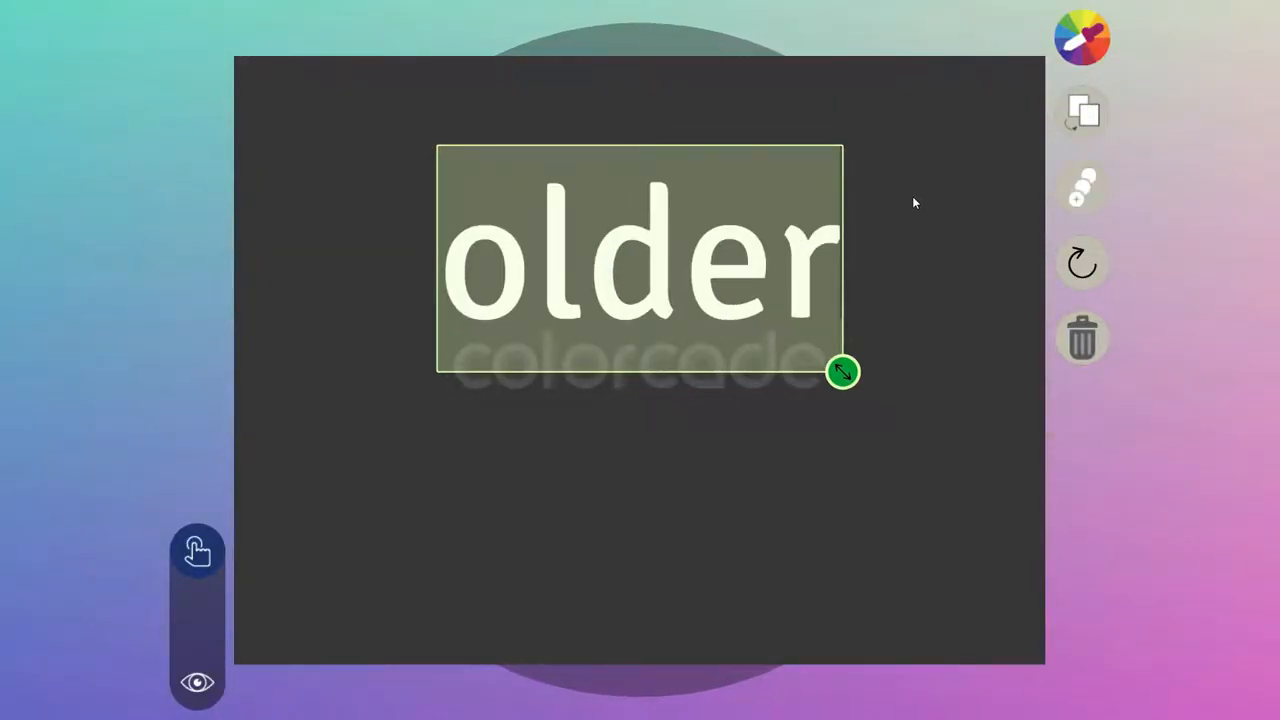
pyautogui.moveTo(843, 372); pyautogui.dragTo(773, 380)
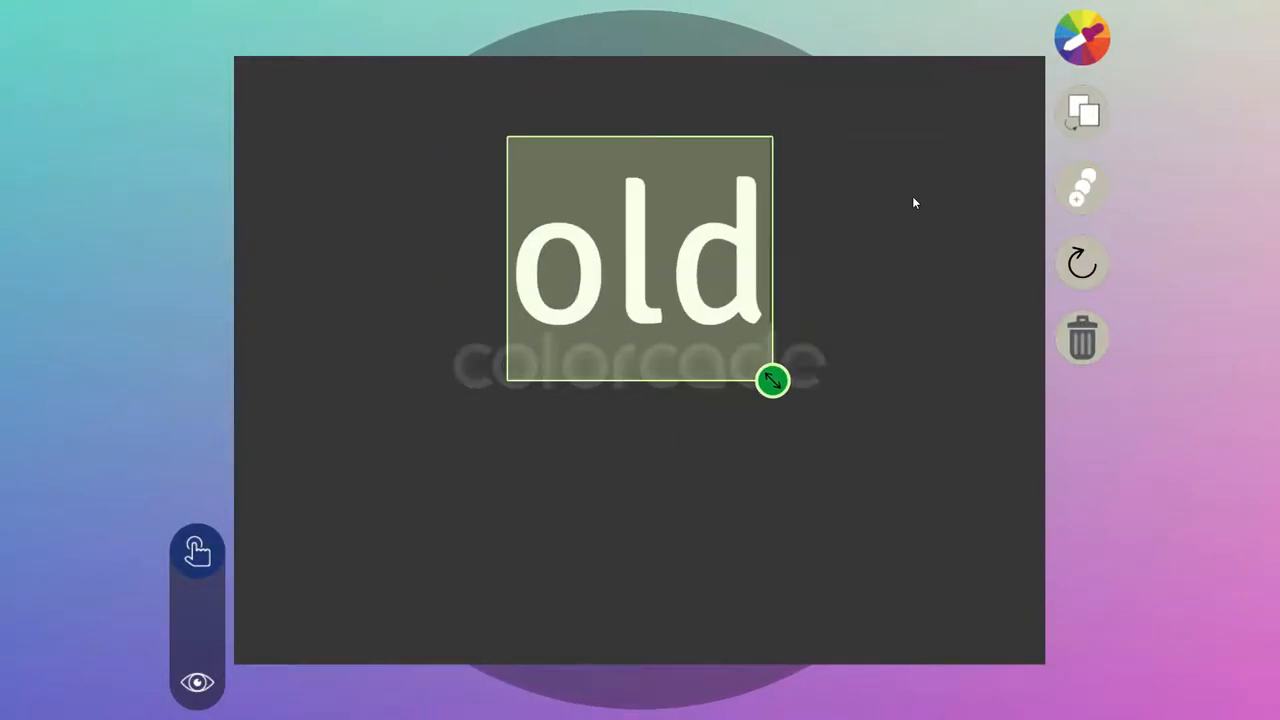
pyautogui.moveTo(772, 380); pyautogui.dragTo(672, 380)
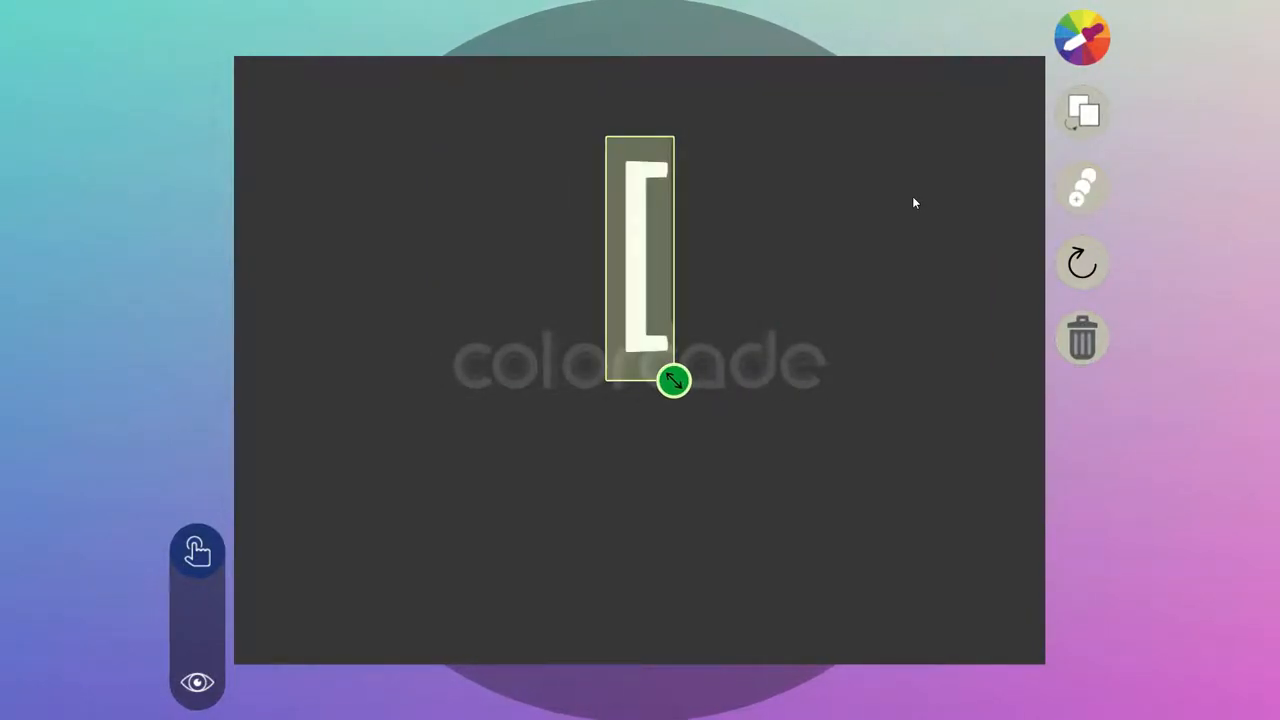
pyautogui.moveTo(673, 381); pyautogui.dragTo(842, 345)
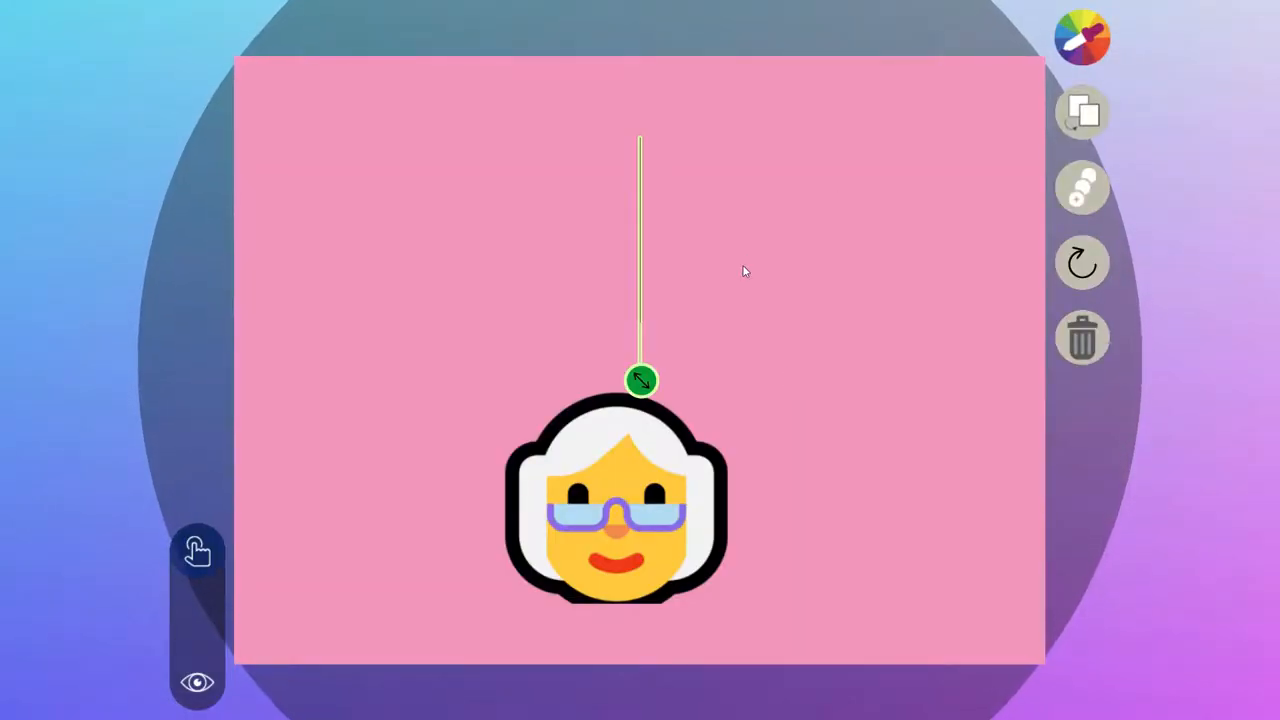
# Add a '5 x 4' label in the lower right and delete the old woman emoji.
pyautogui.moveTo(640, 380); pyautogui.dragTo(760, 410)
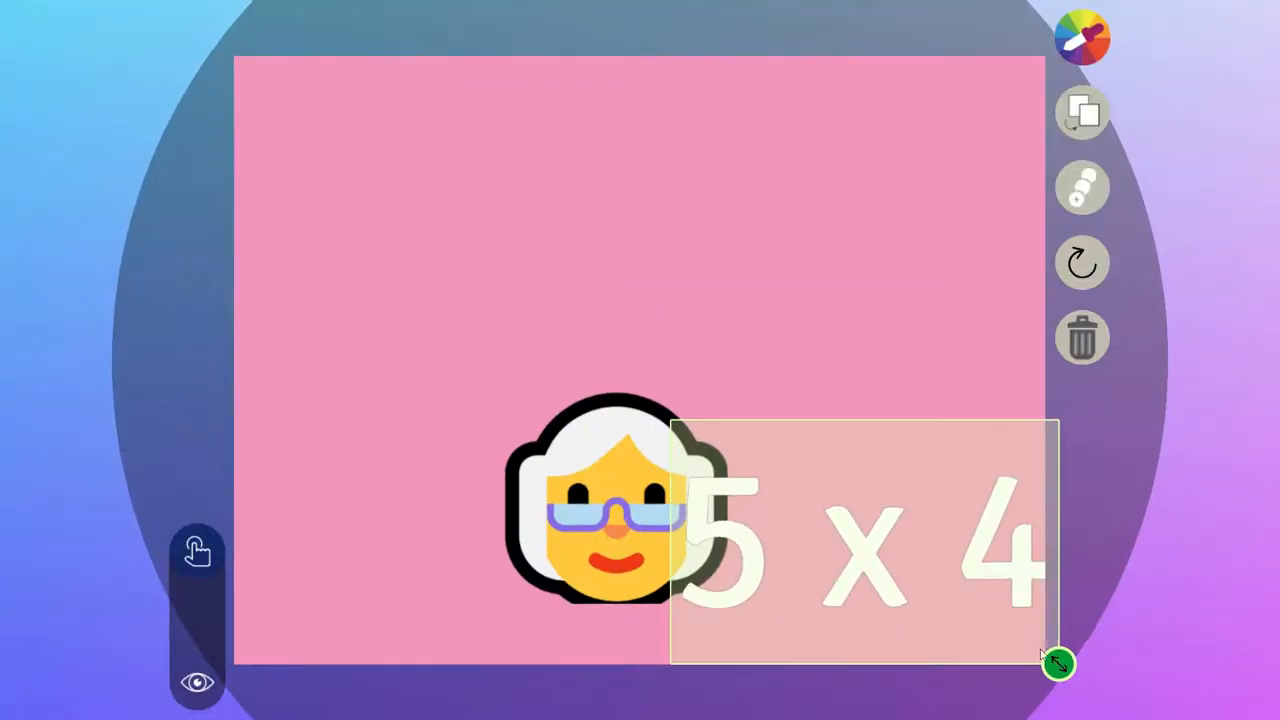
pyautogui.moveTo(1057, 662); pyautogui.dragTo(752, 603)
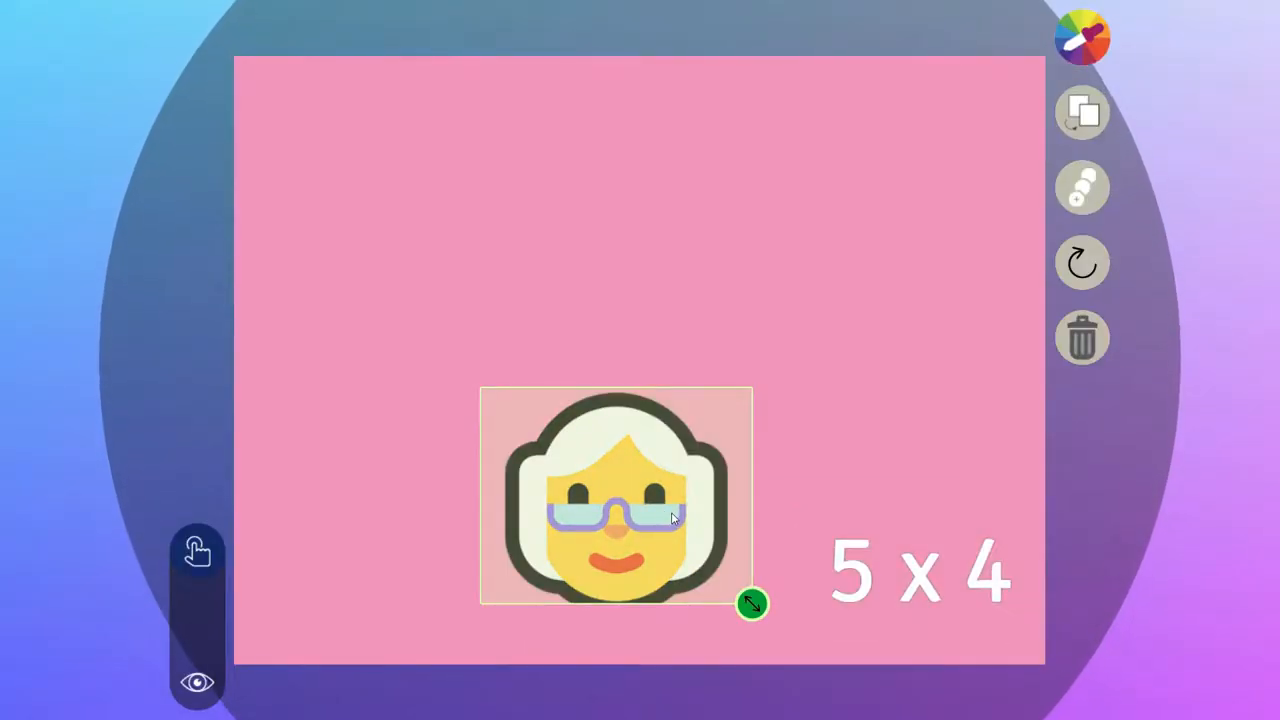
pyautogui.click(1082, 337)
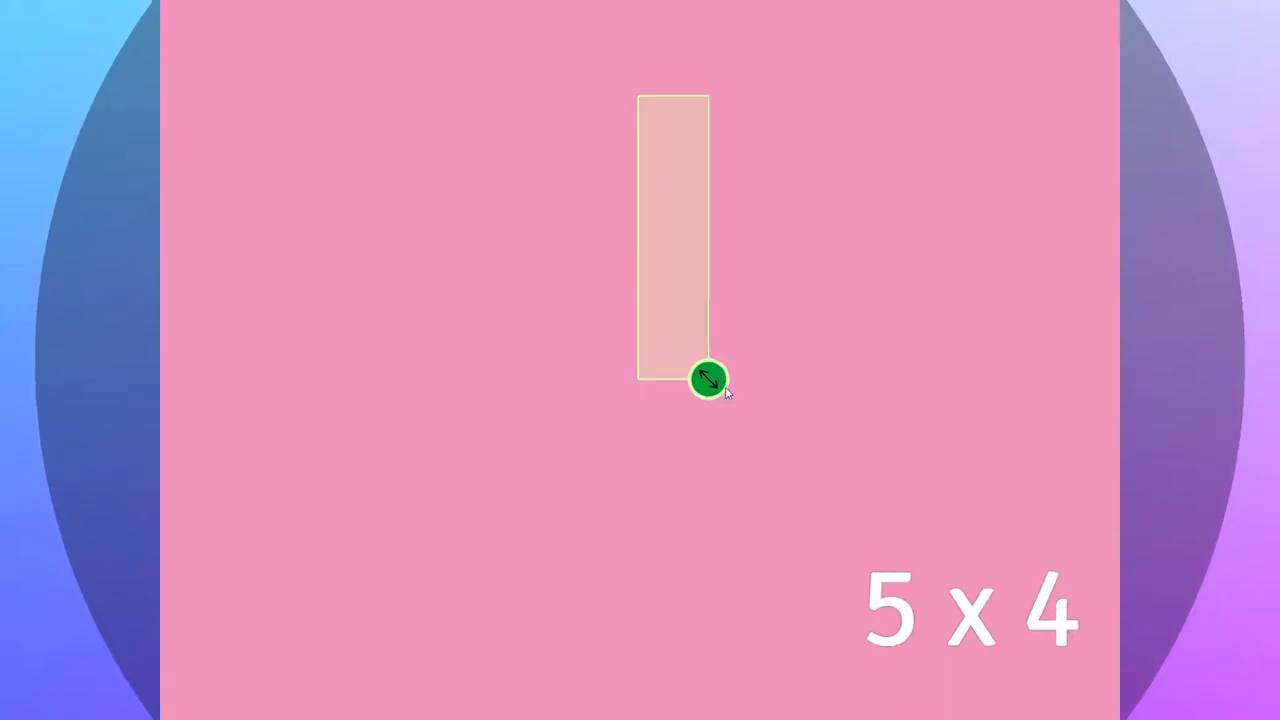
# Stretch a yellow square into a wide bar for the vertical stack of five.
pyautogui.moveTo(708, 378); pyautogui.dragTo(690, 410)
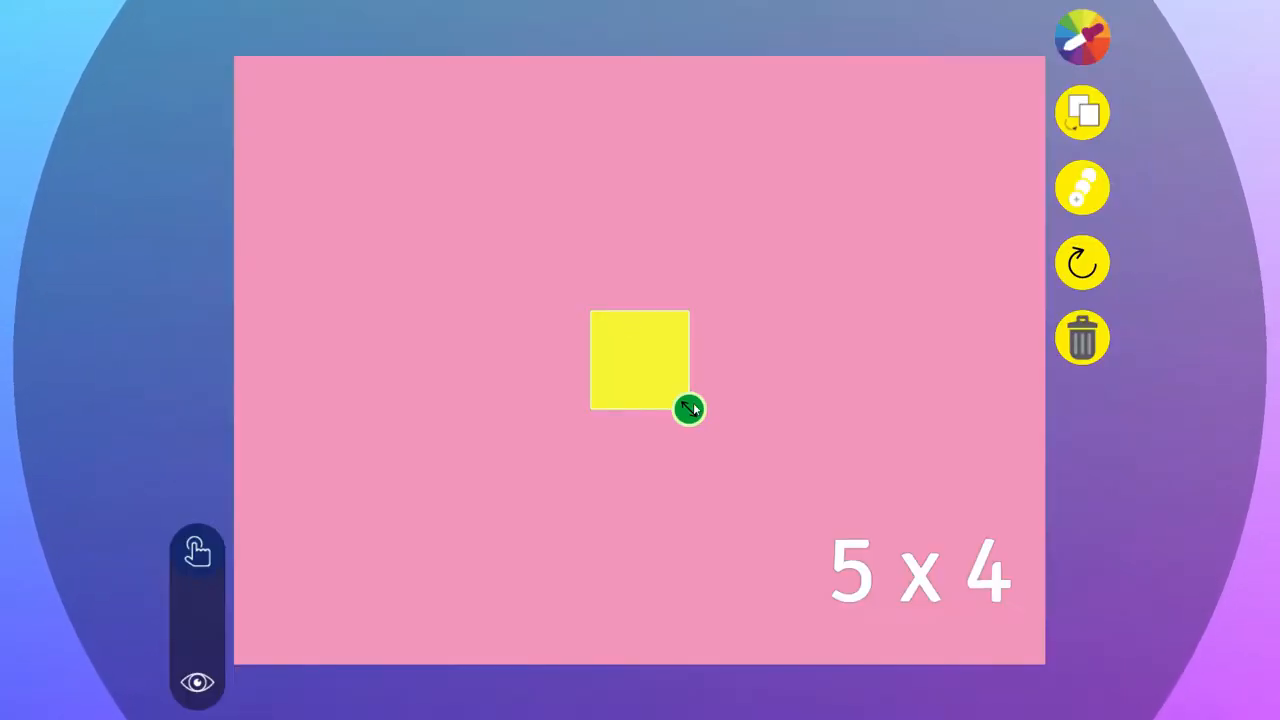
pyautogui.moveTo(690, 410); pyautogui.dragTo(843, 552)
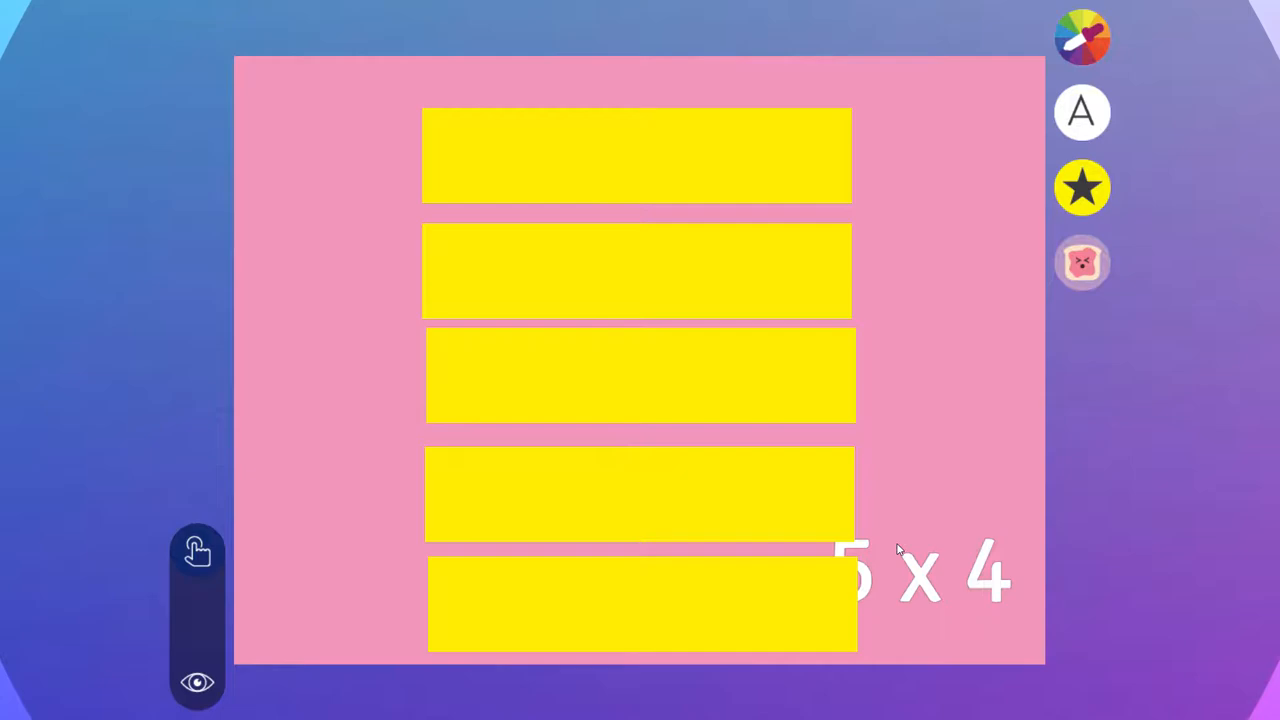
pyautogui.moveTo(1090, 132)
pyautogui.write('[')
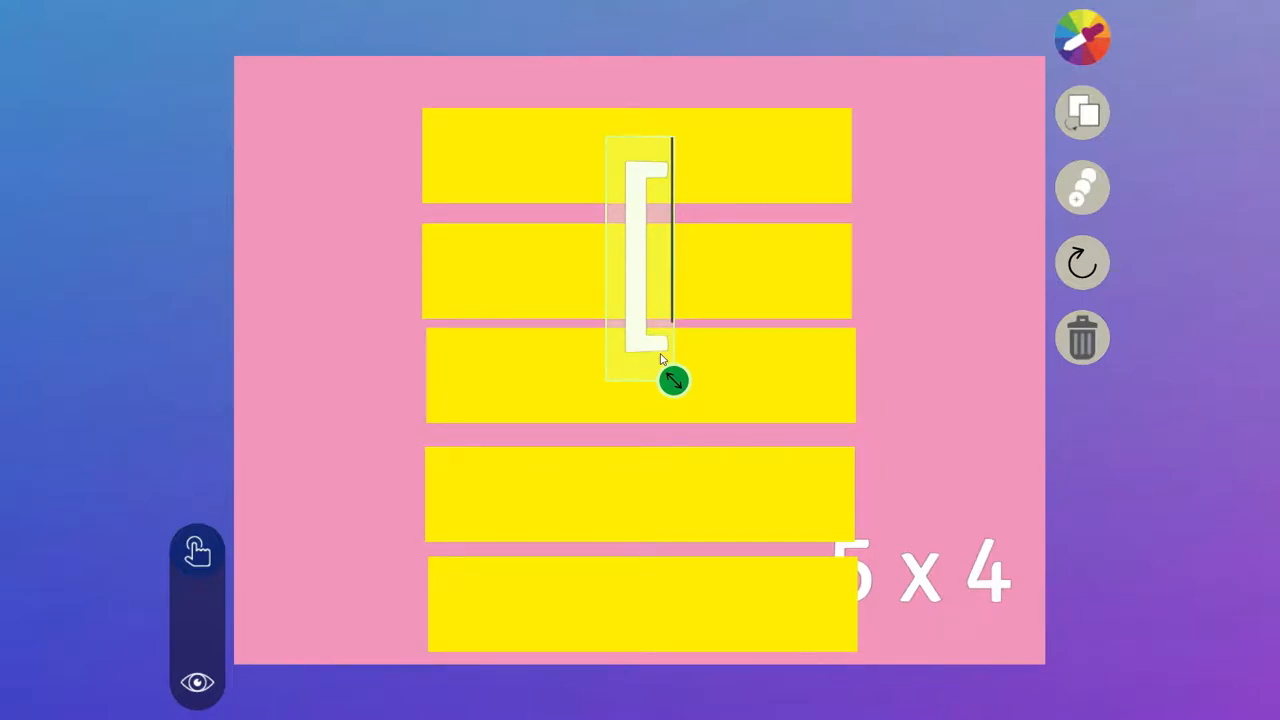
# Type [alien][alien][space invader][robot] into a text box and shrink the emoji row.
pyautogui.moveTo(673, 381); pyautogui.dragTo(842, 354)
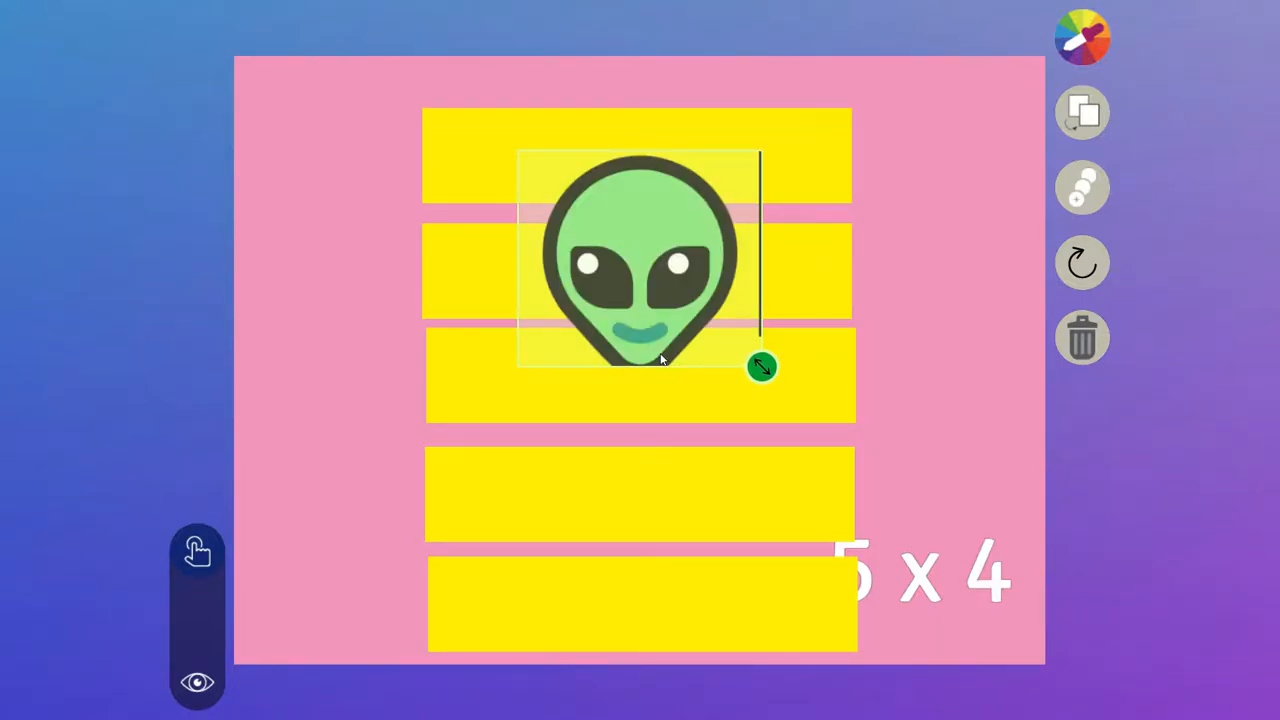
pyautogui.moveTo(762, 367); pyautogui.dragTo(920, 345)
pyautogui.write('👽[space')
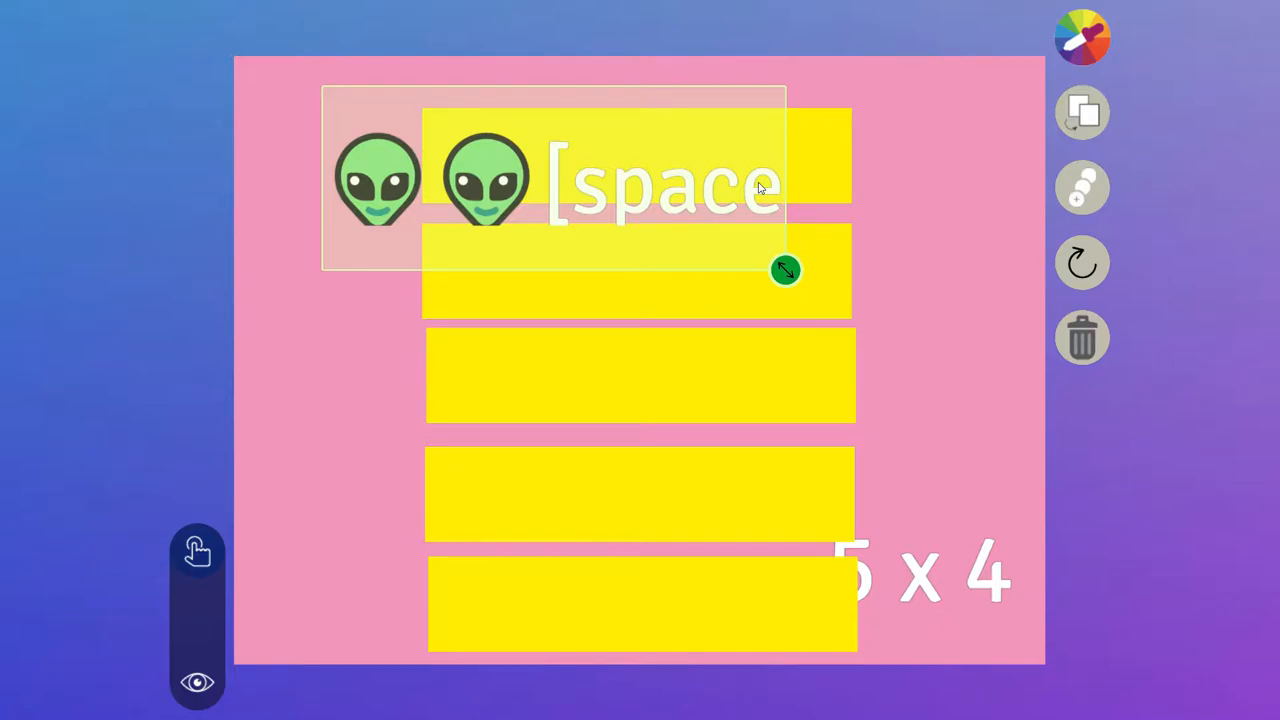
pyautogui.write('invader')
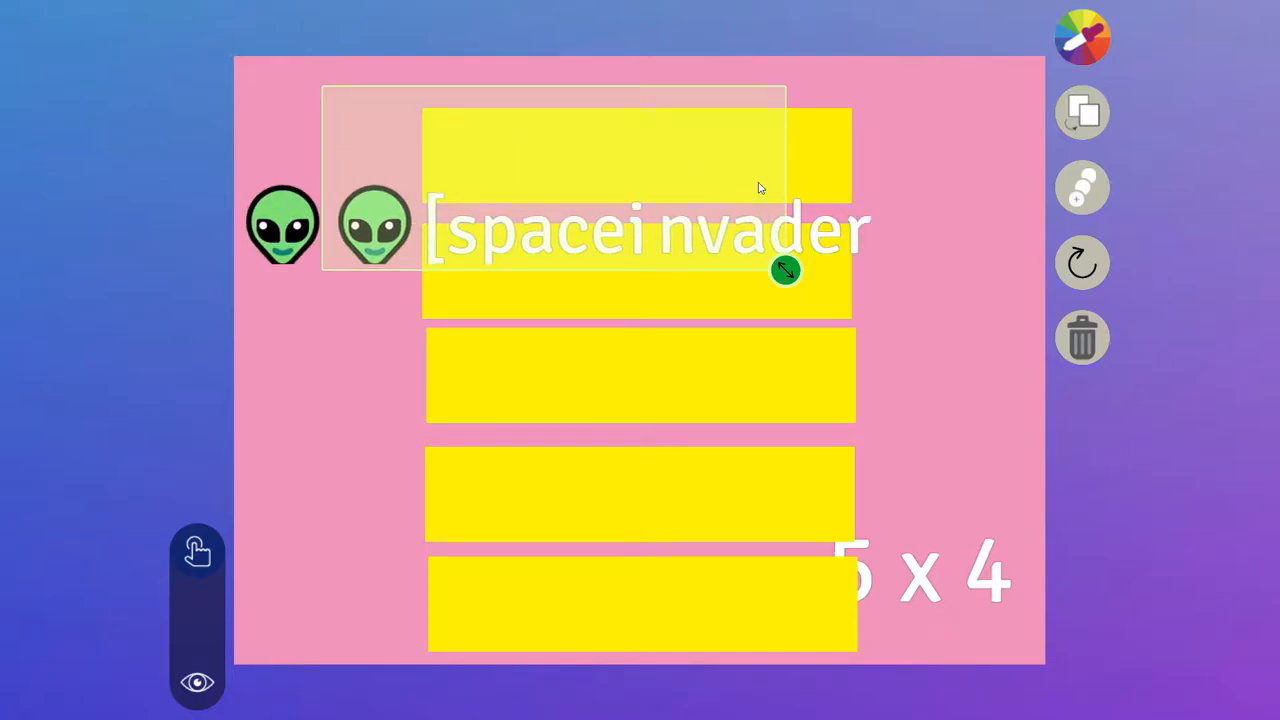
pyautogui.write(']')
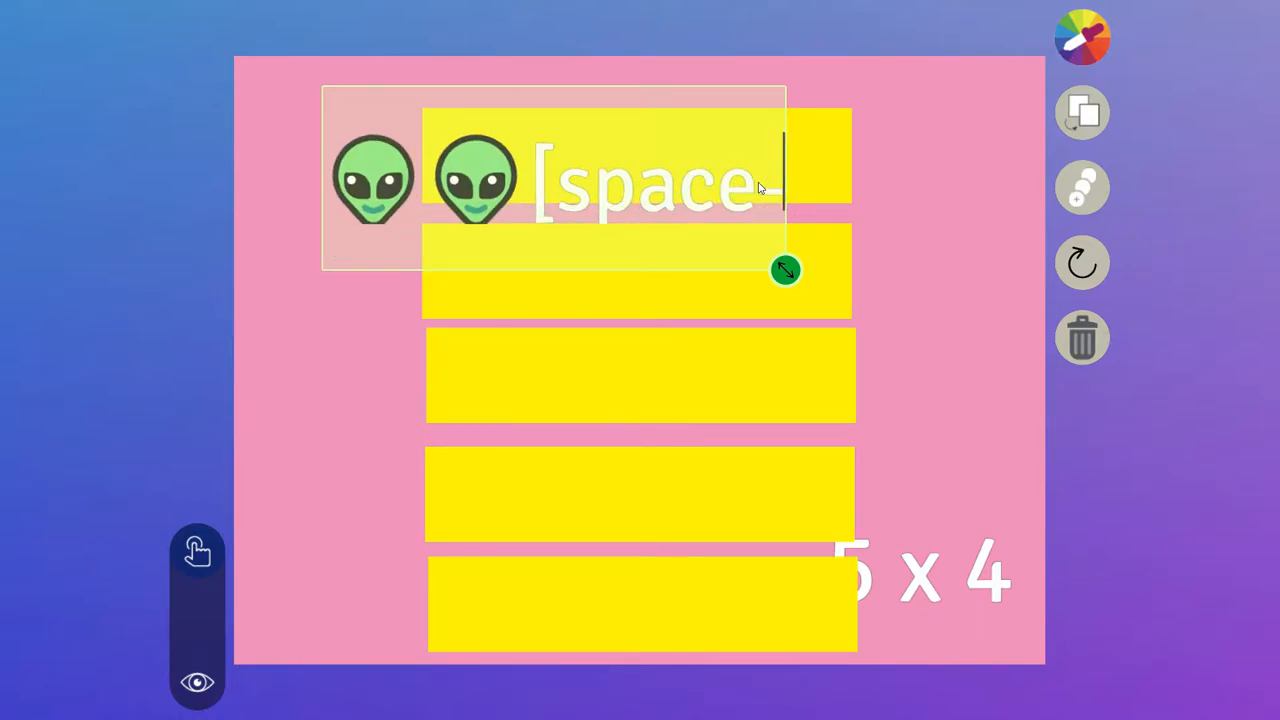
pyautogui.write('invader')
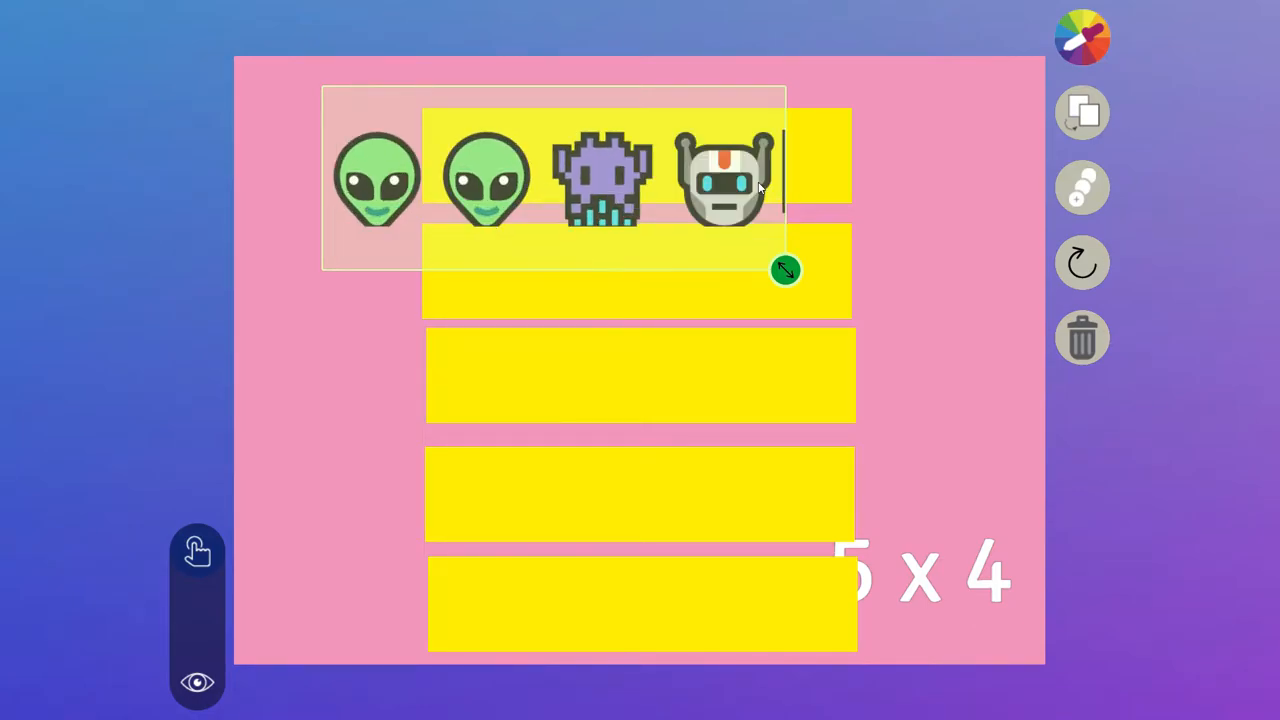
pyautogui.moveTo(785, 270); pyautogui.dragTo(735, 220)
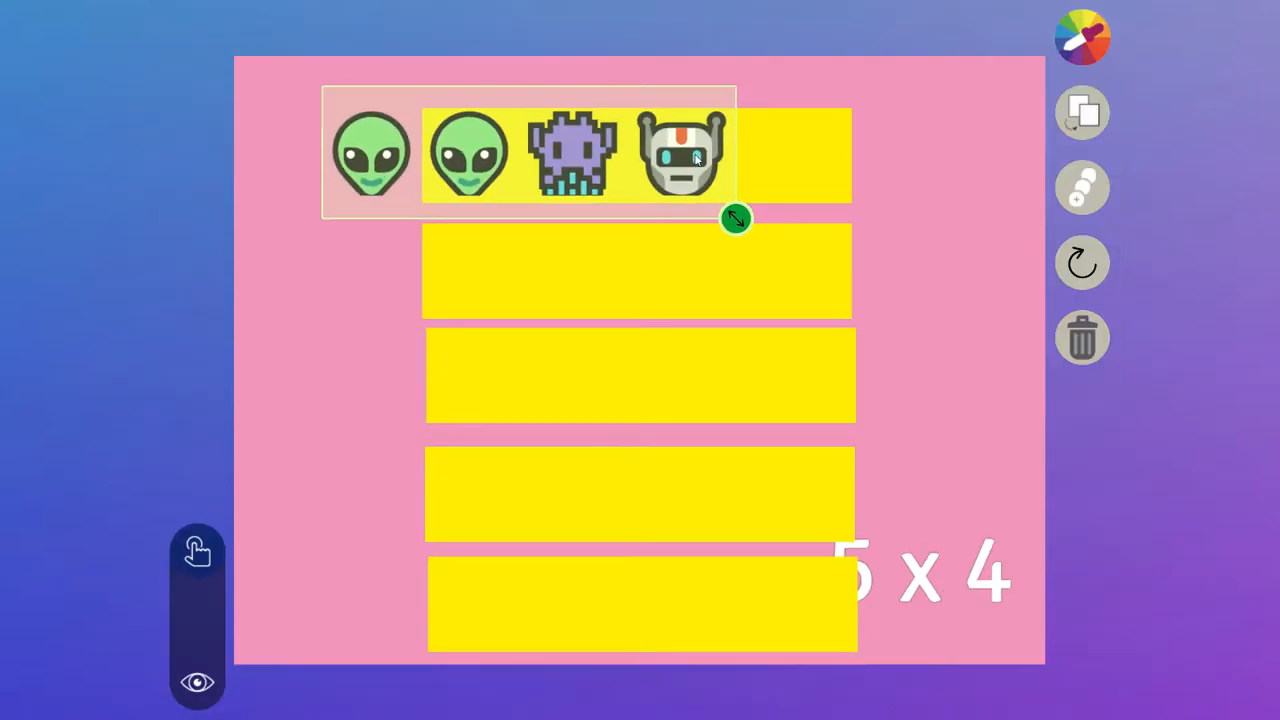
# Place the emoji row on the top bar and drag duplicates onto the other bars.
pyautogui.moveTo(735, 218); pyautogui.dragTo(843, 218)
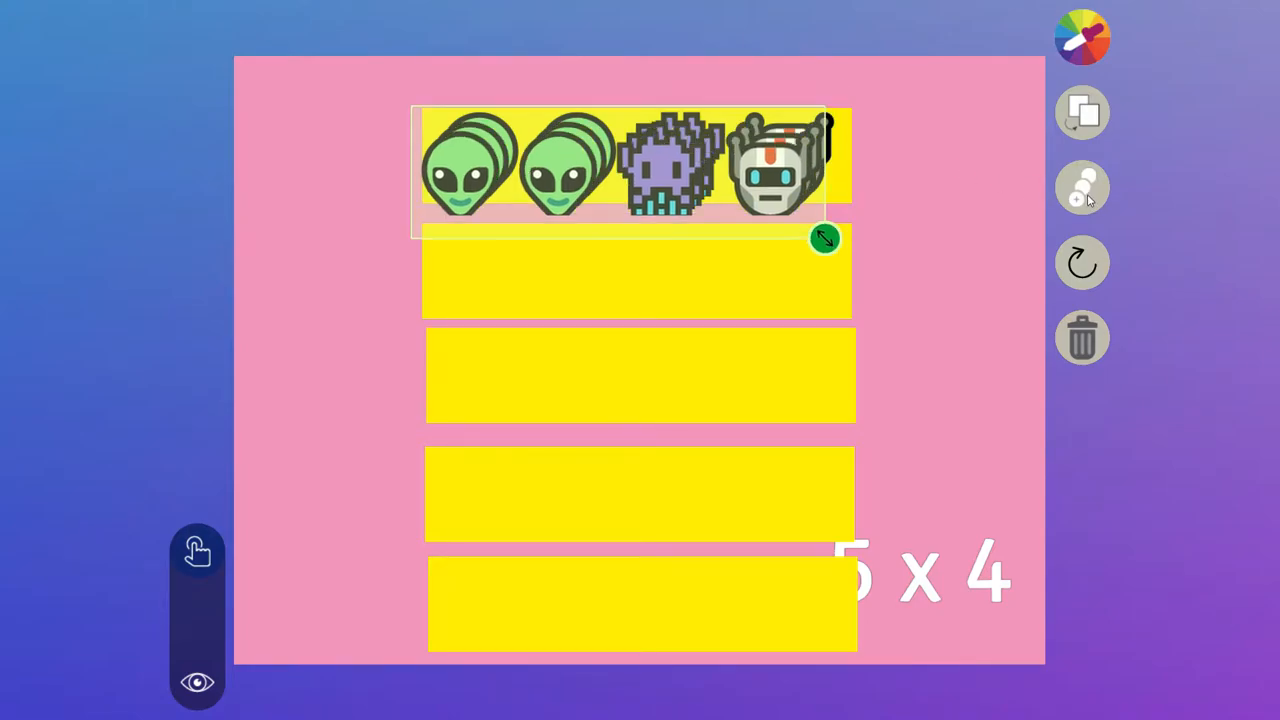
pyautogui.moveTo(824, 238); pyautogui.dragTo(806, 258)
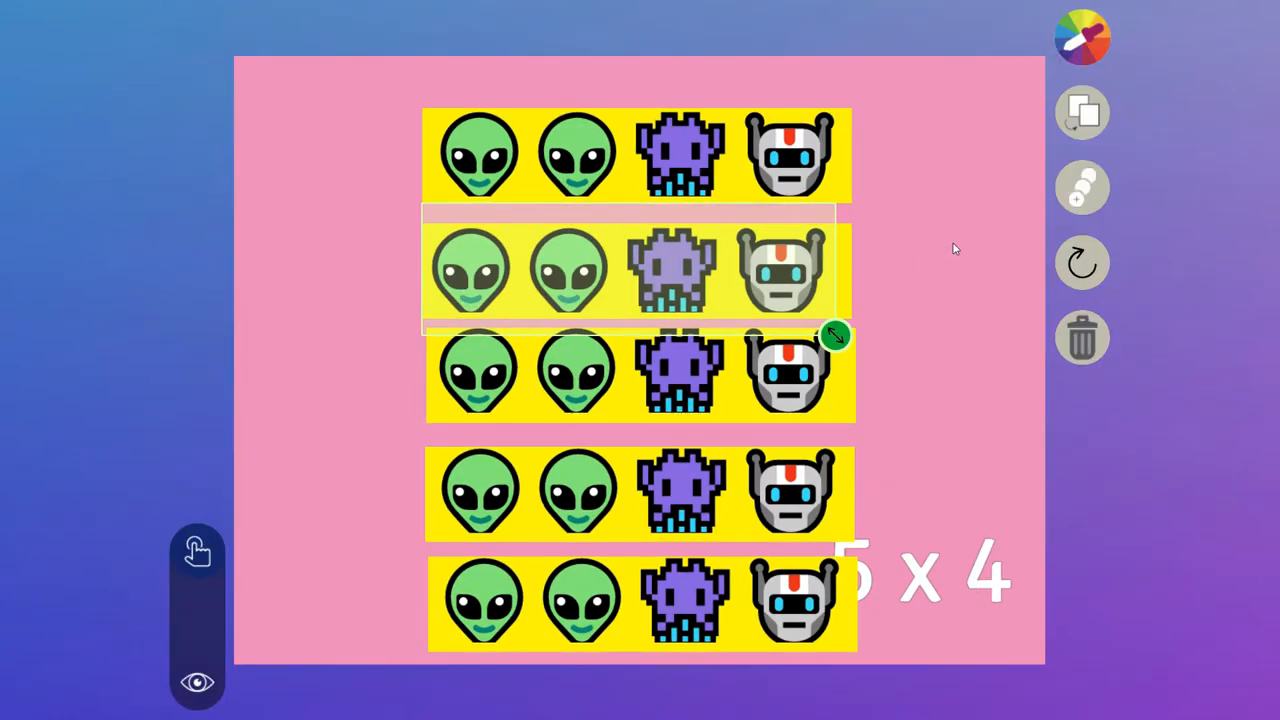
pyautogui.moveTo(1113, 207)
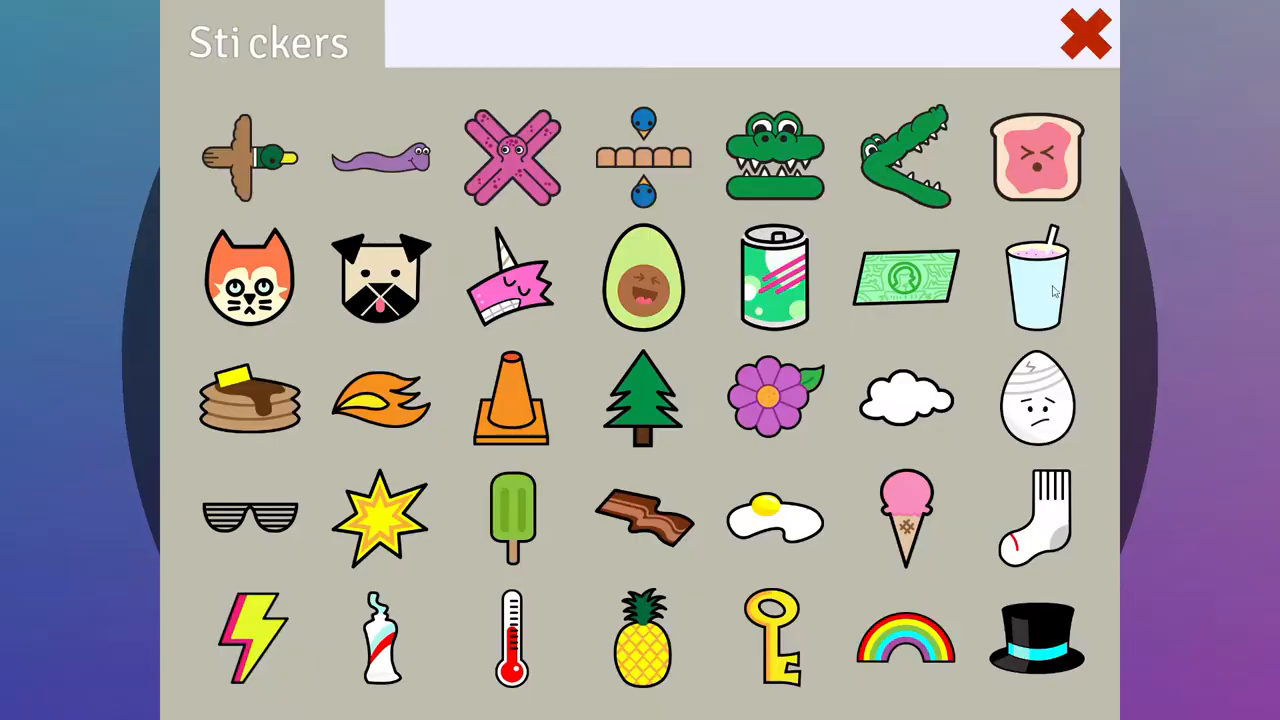
# Put a flower sticker on a row's second alien, then add sunglasses.
pyautogui.click(775, 400)
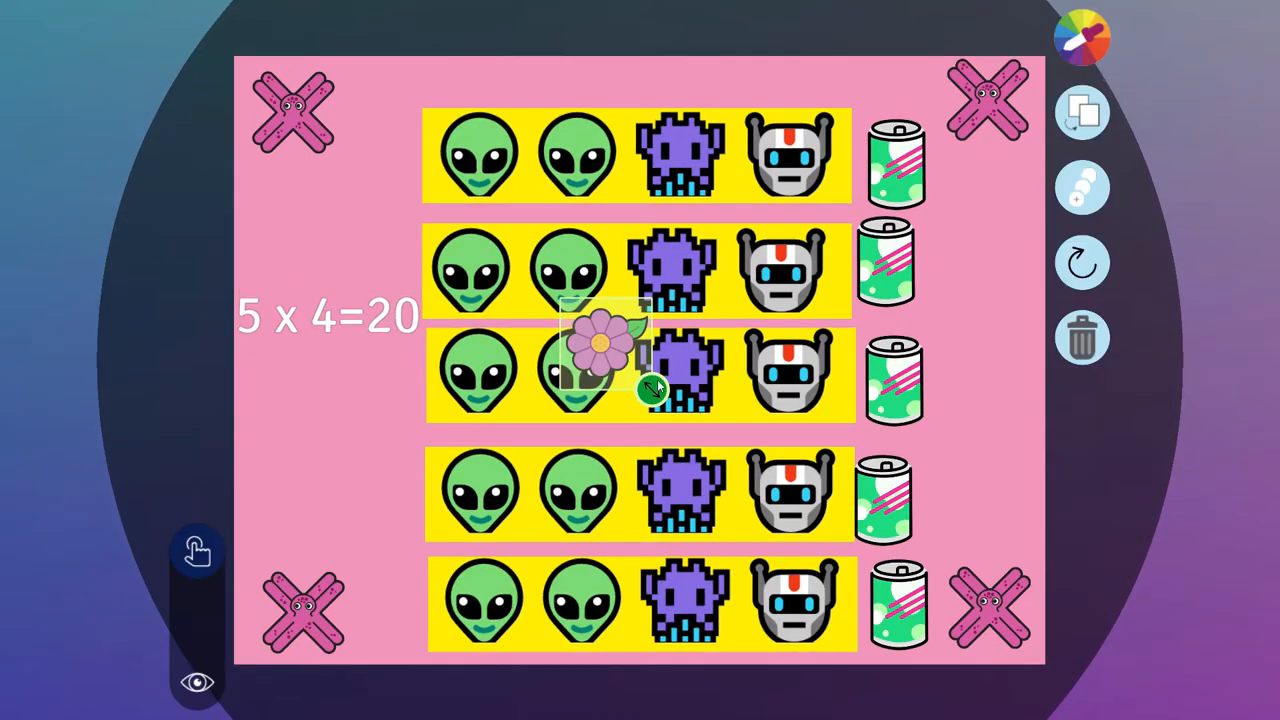
pyautogui.moveTo(600, 360); pyautogui.dragTo(595, 140)
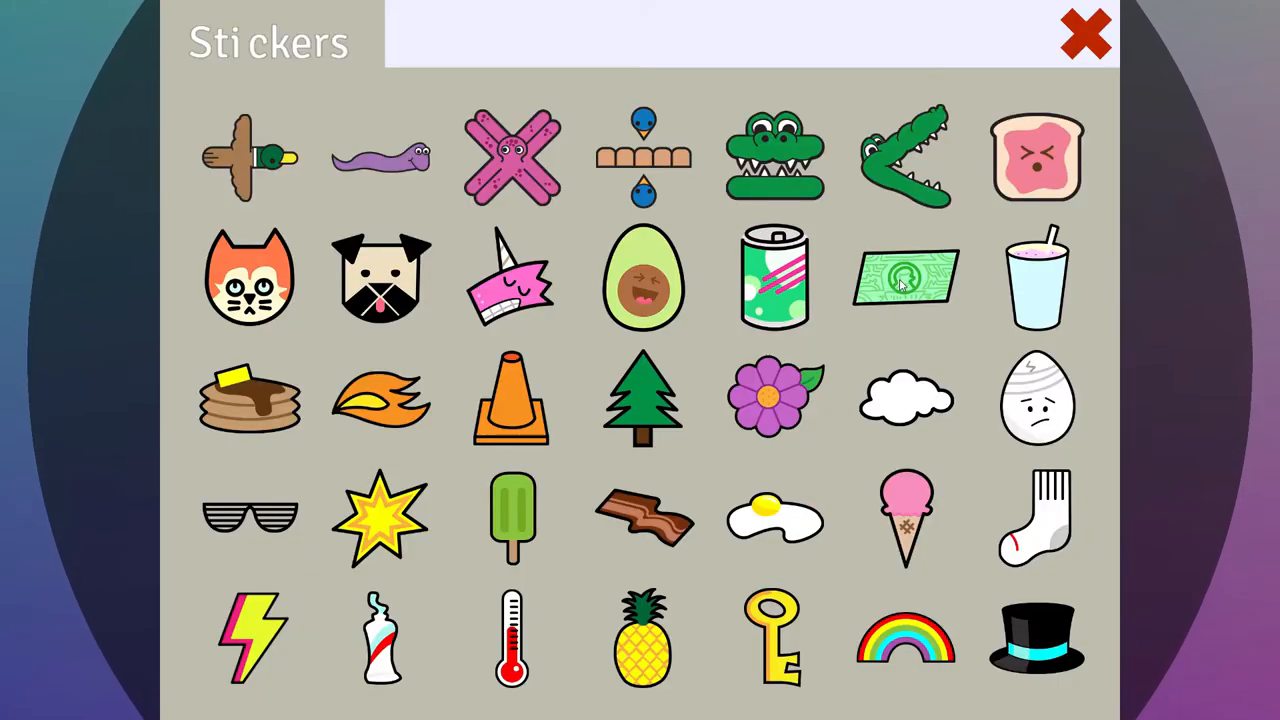
pyautogui.click(1084, 33)
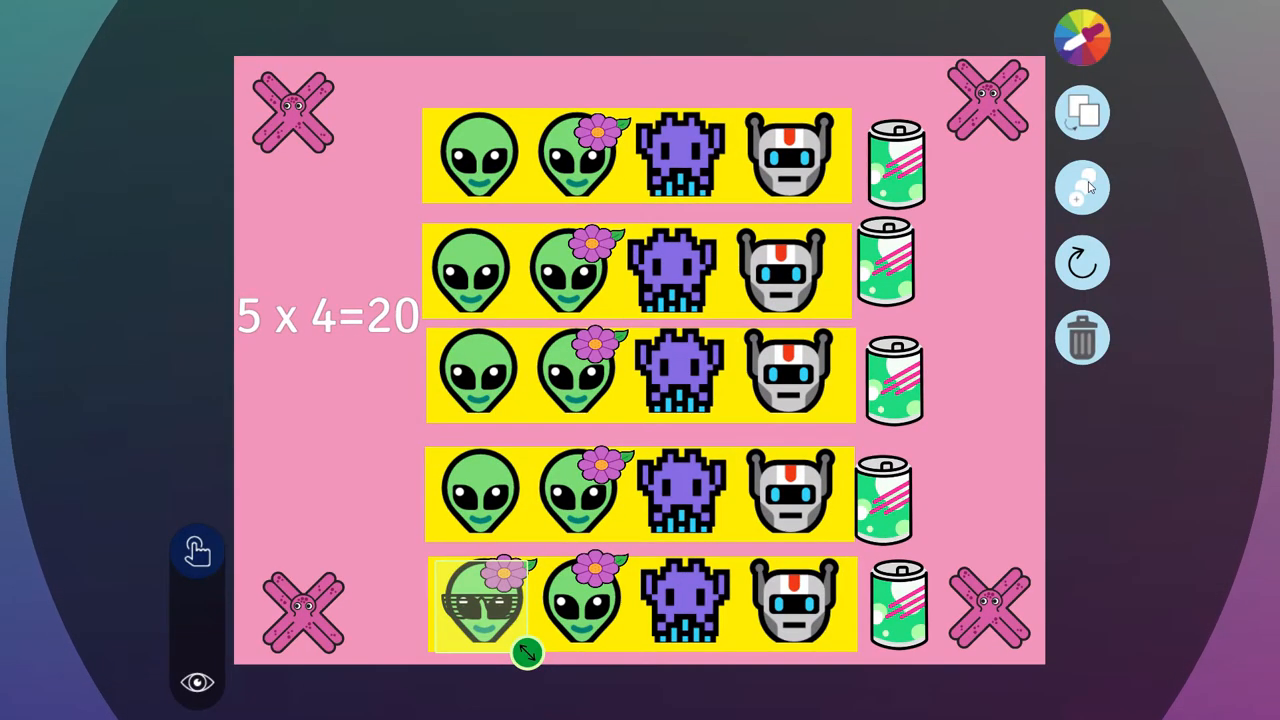